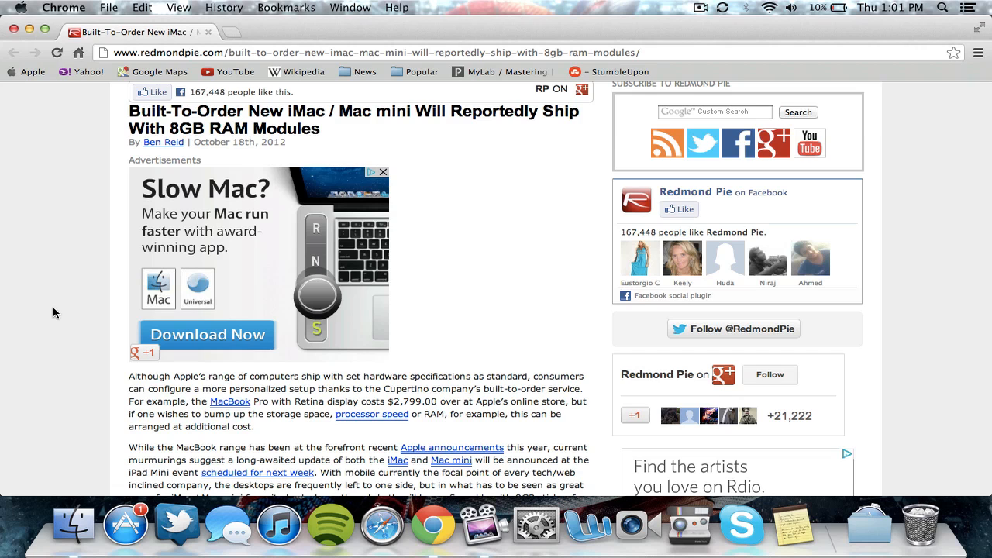
{"action": "scroll", "scroll_direction": "down", "scroll_amount": 3}
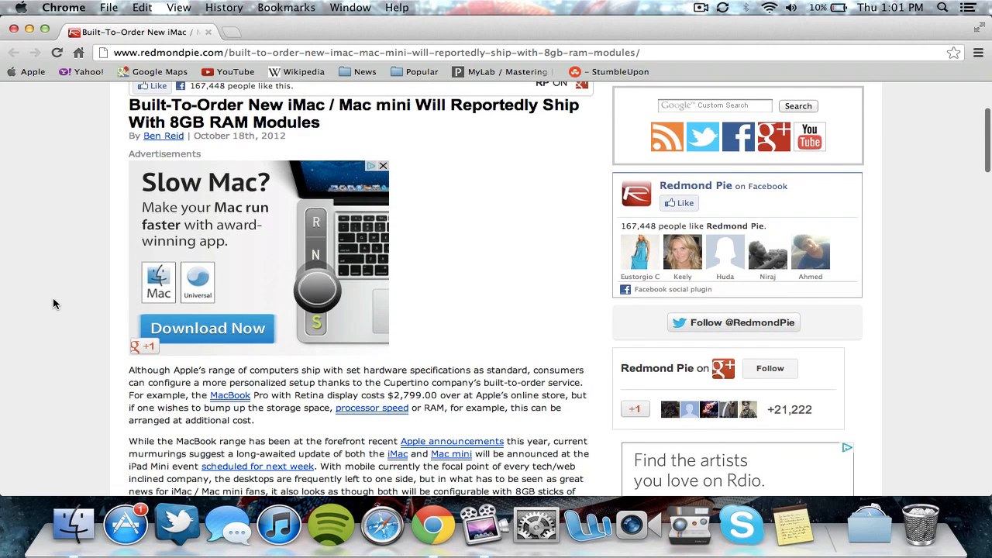
{"action": "scroll", "scroll_direction": "down", "scroll_amount": 3}
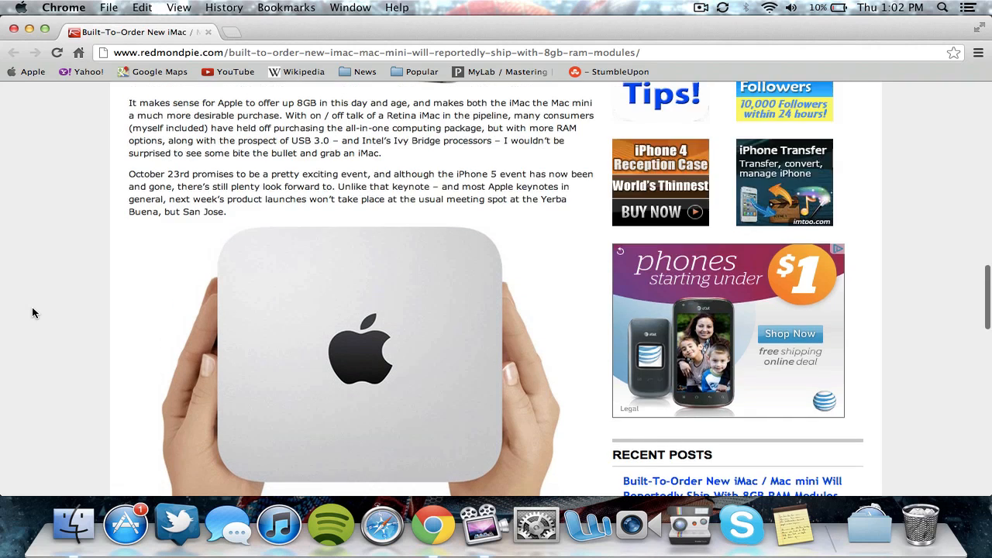
{"action": "scroll", "scroll_direction": "up", "scroll_amount": 3}
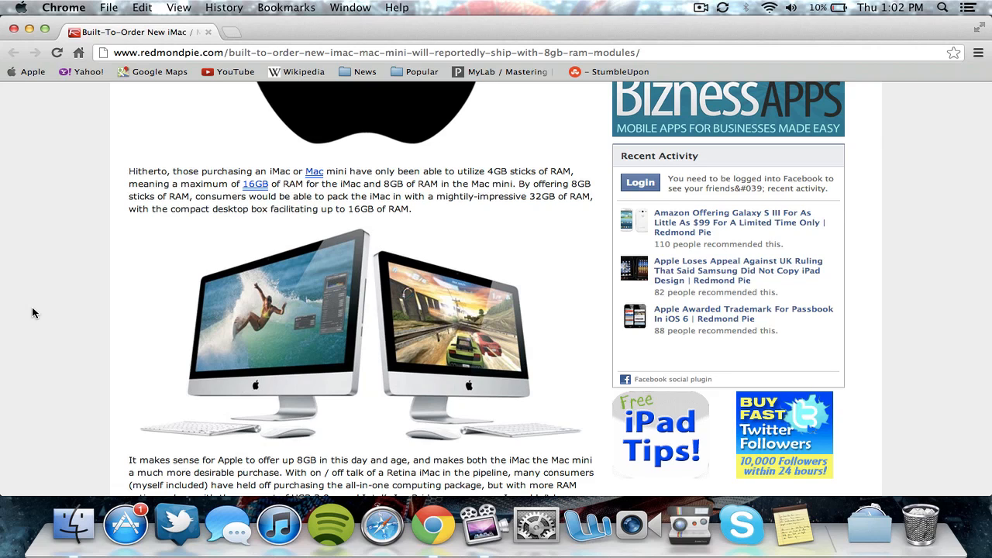
{"action": "scroll", "scroll_direction": "down", "scroll_amount": 3}
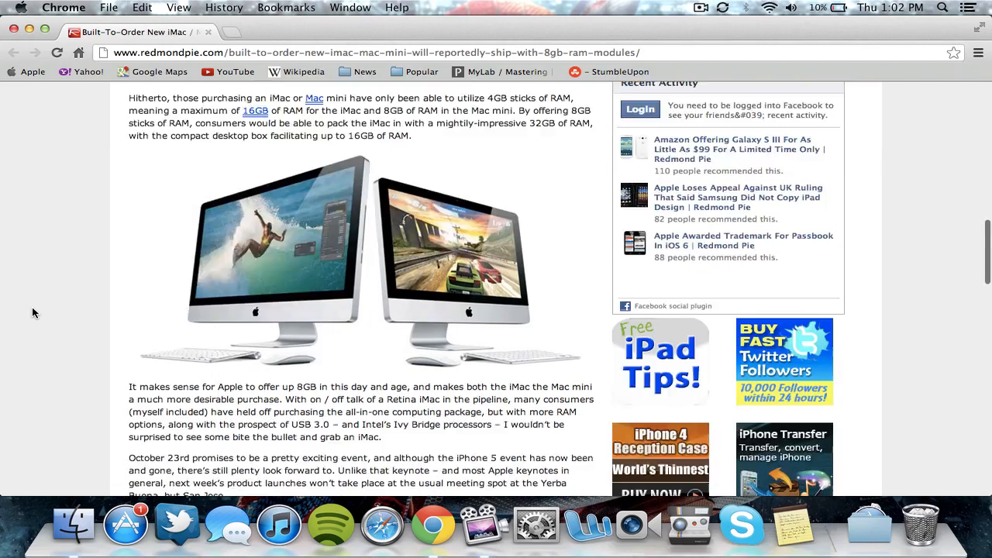
{"action": "scroll", "scroll_direction": "down", "scroll_amount": 3}
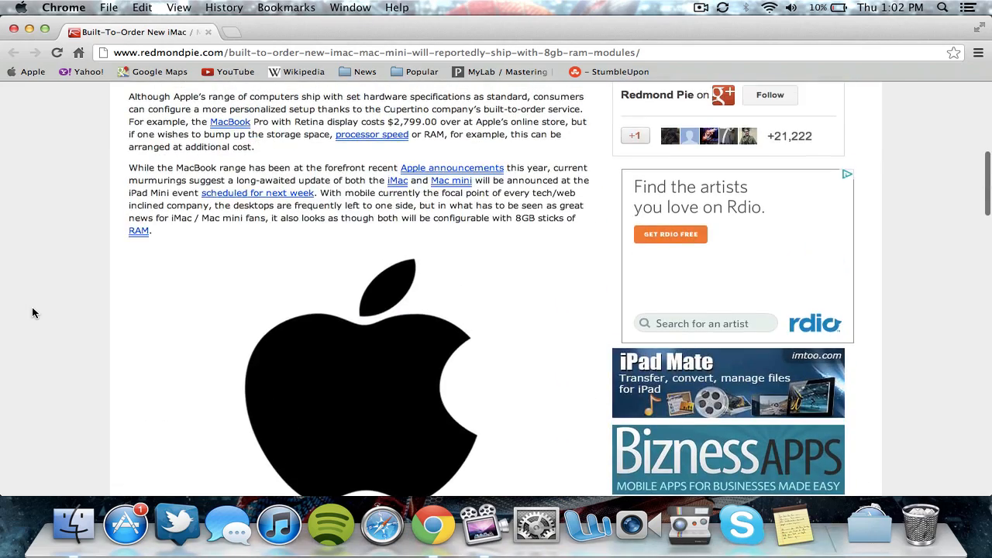
{"action": "scroll", "scroll_direction": "up", "scroll_amount": 3}
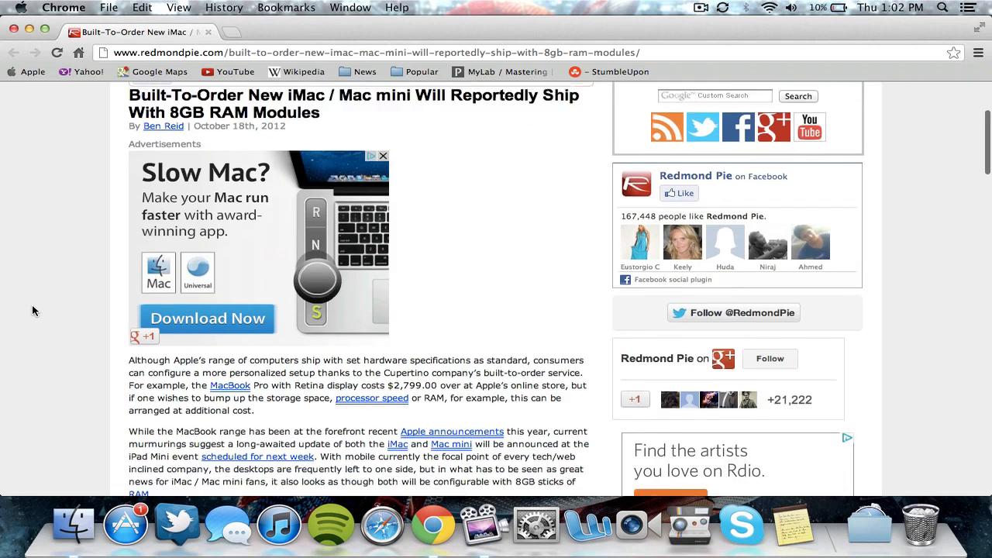
{"action": "scroll", "scroll_direction": "down", "scroll_amount": 3}
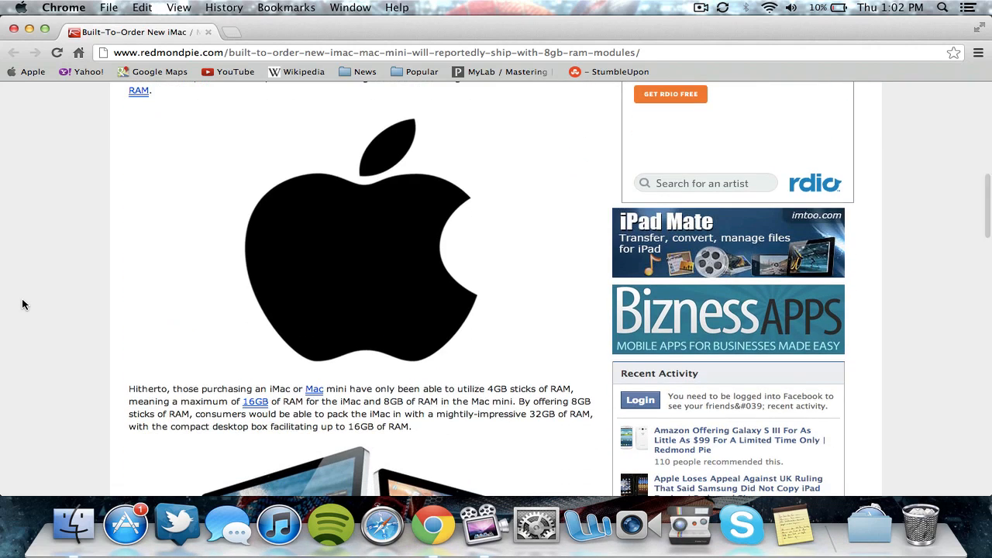